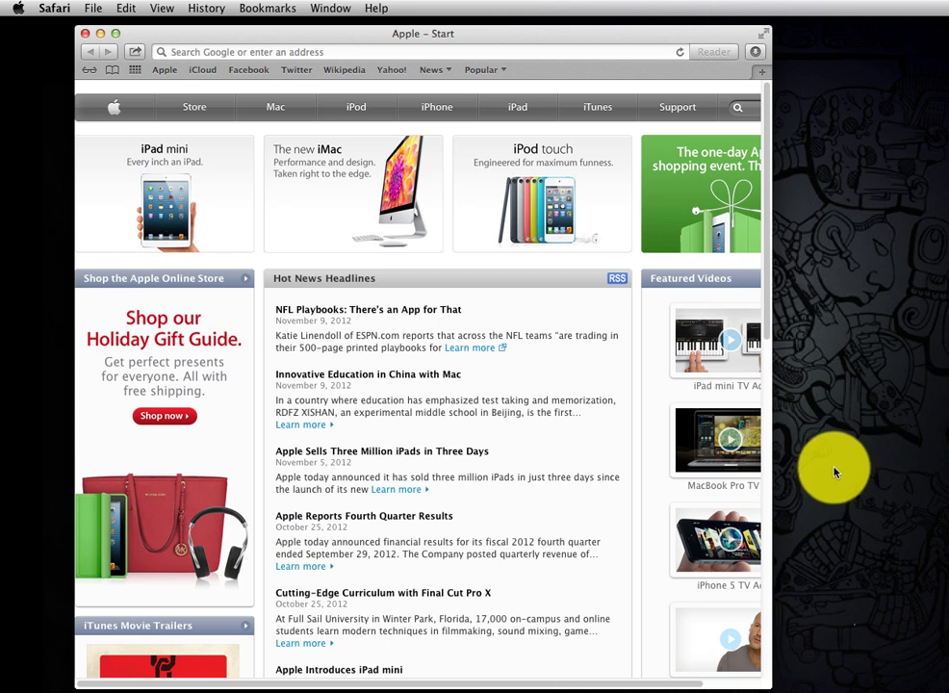
mouse_move(824, 470)
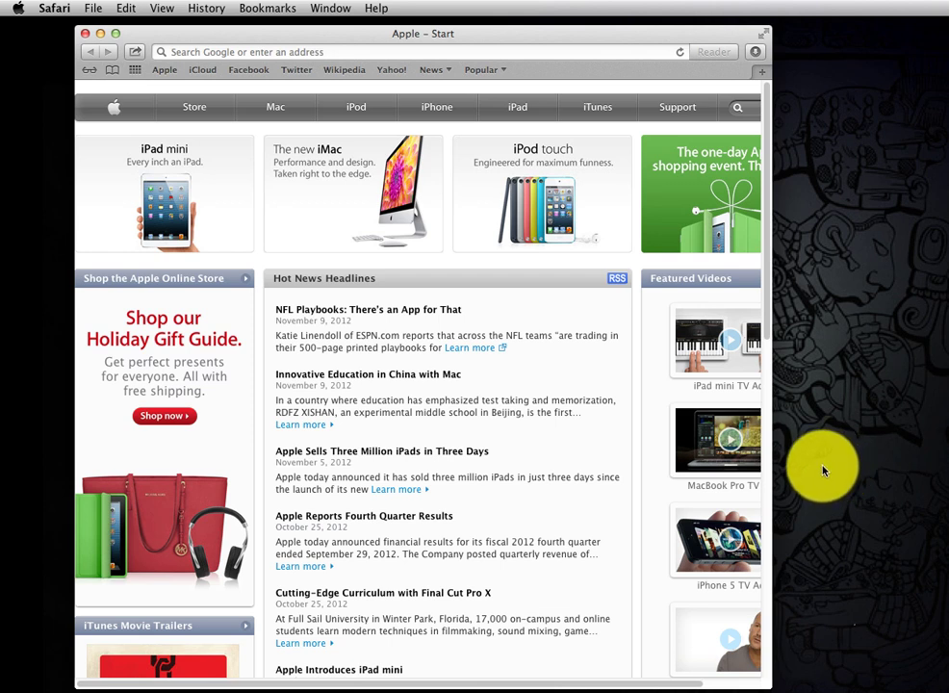
mouse_move(549, 442)
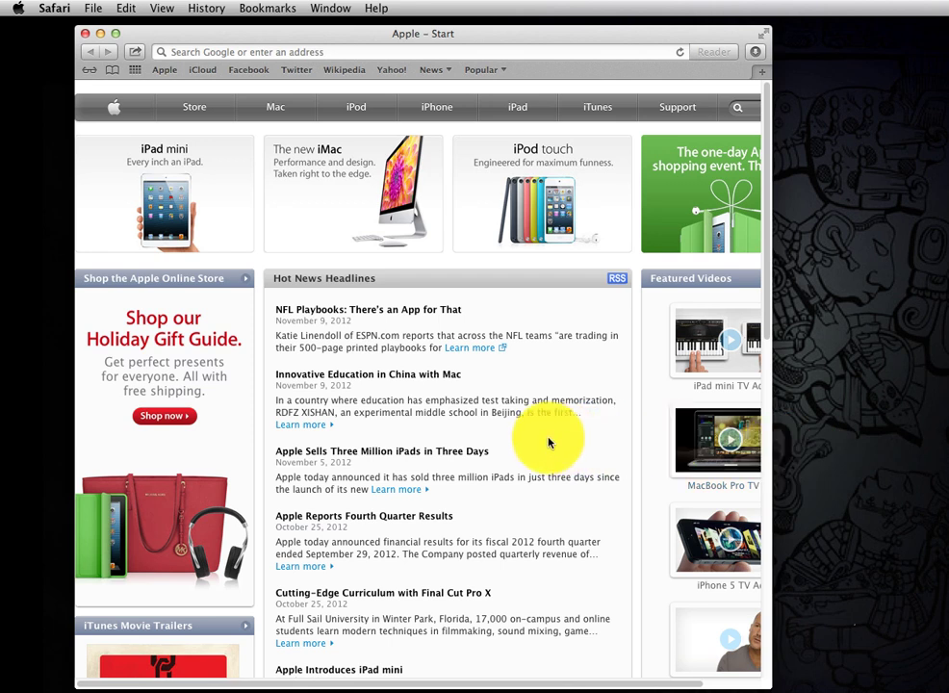
Reach the Advanced pane of Safari's Preferences after checking the page's context menu.
right_click(550, 443)
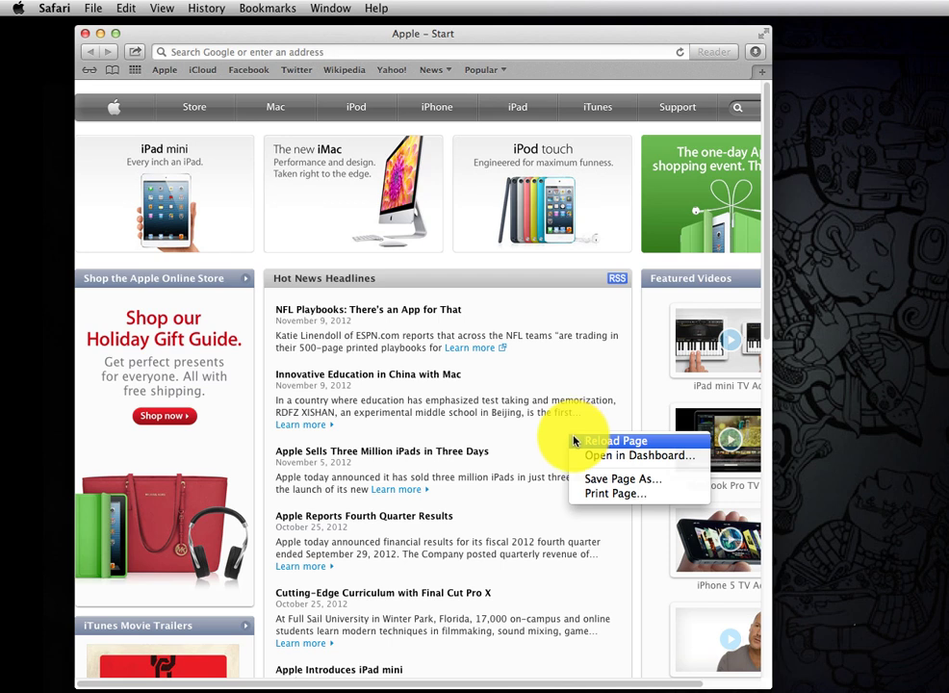
mouse_move(604, 479)
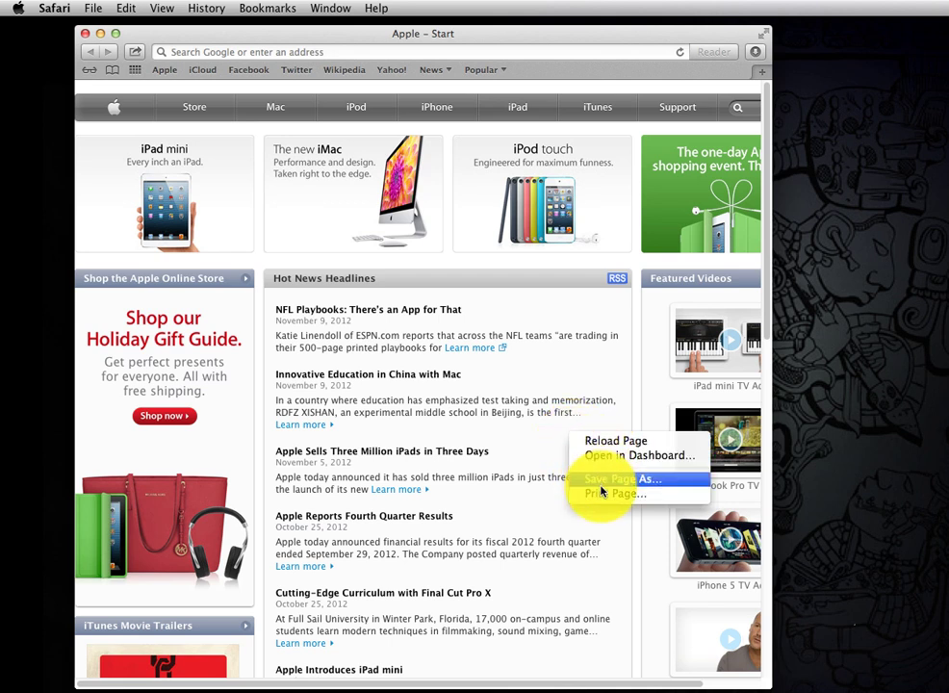
mouse_move(582, 454)
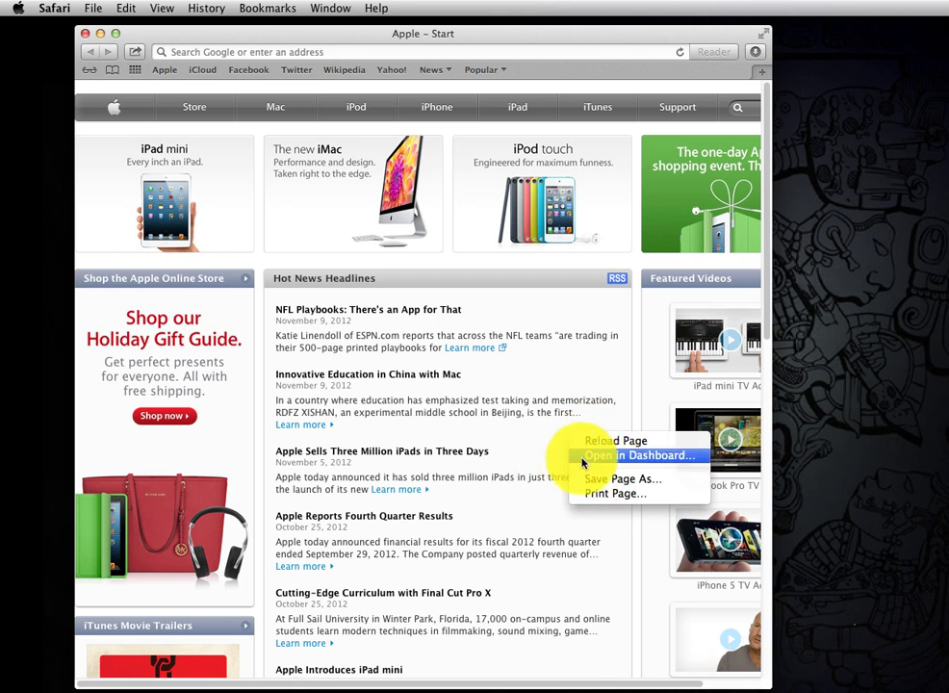
mouse_move(539, 443)
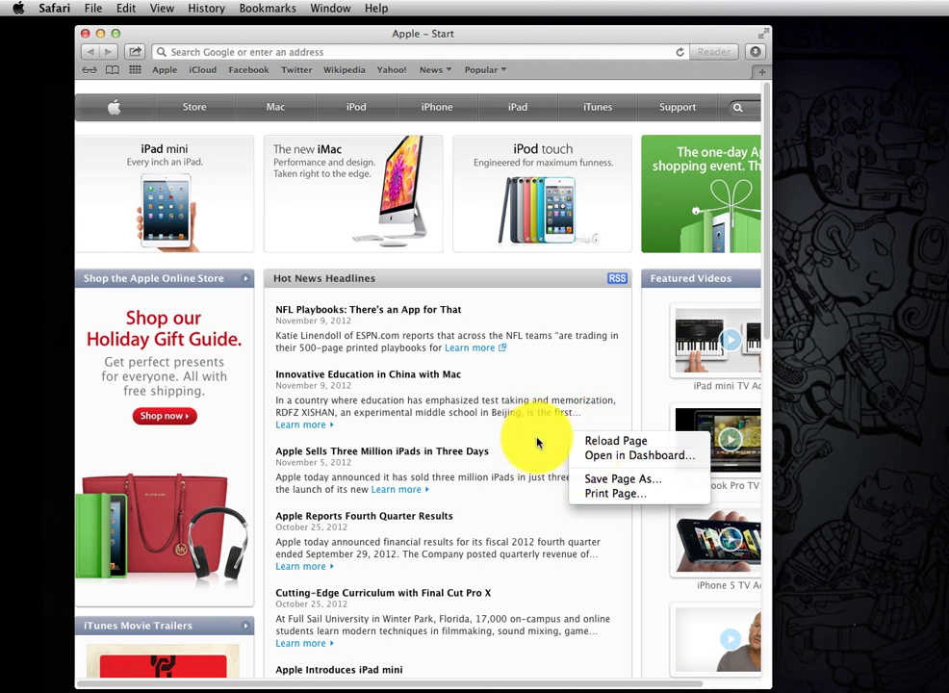
left_click(531, 430)
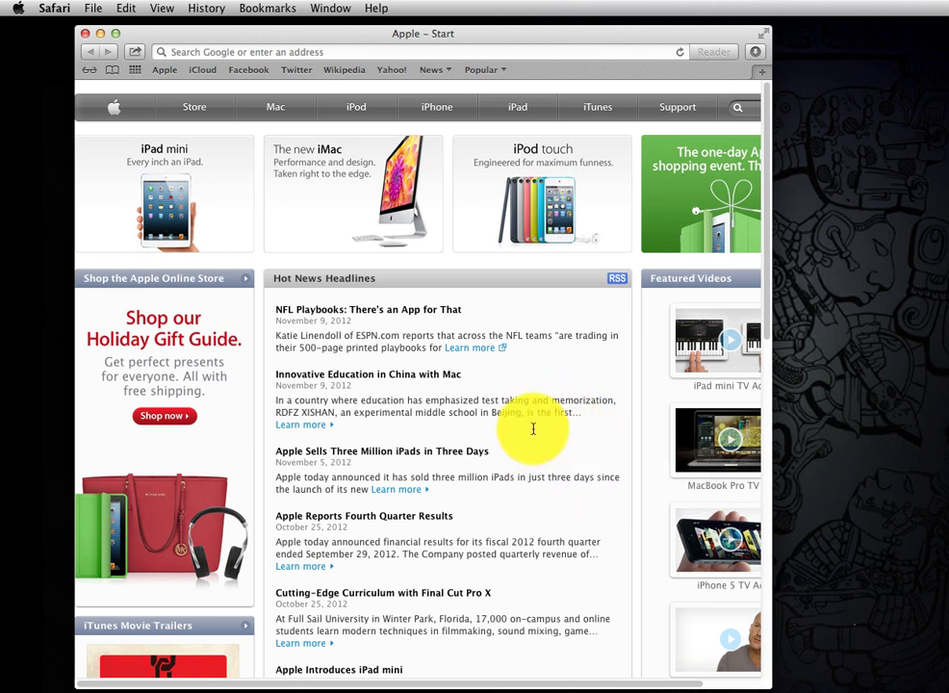
left_click(53, 8)
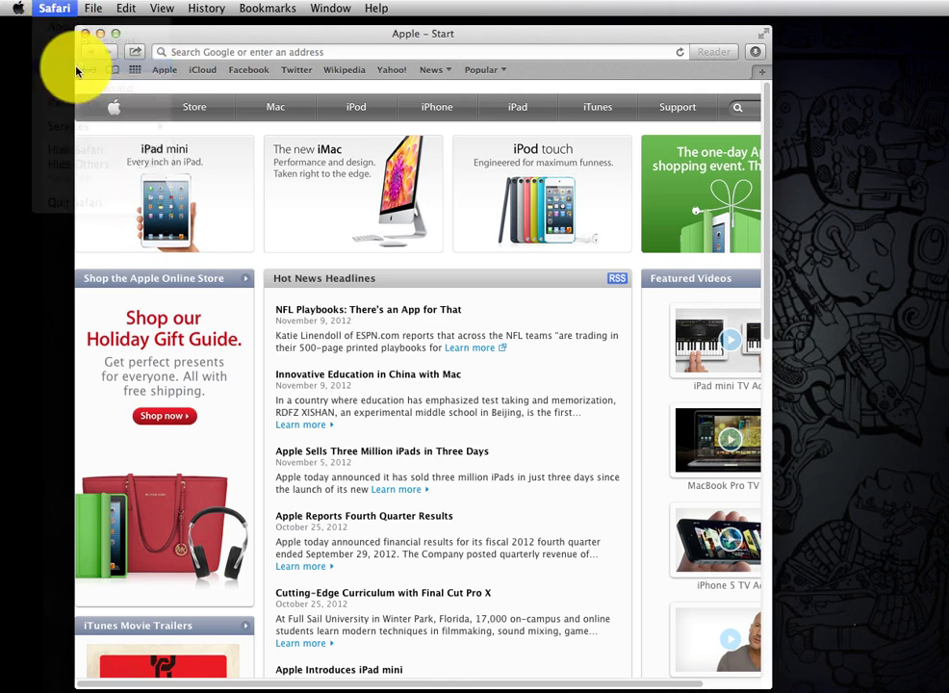
left_click(662, 164)
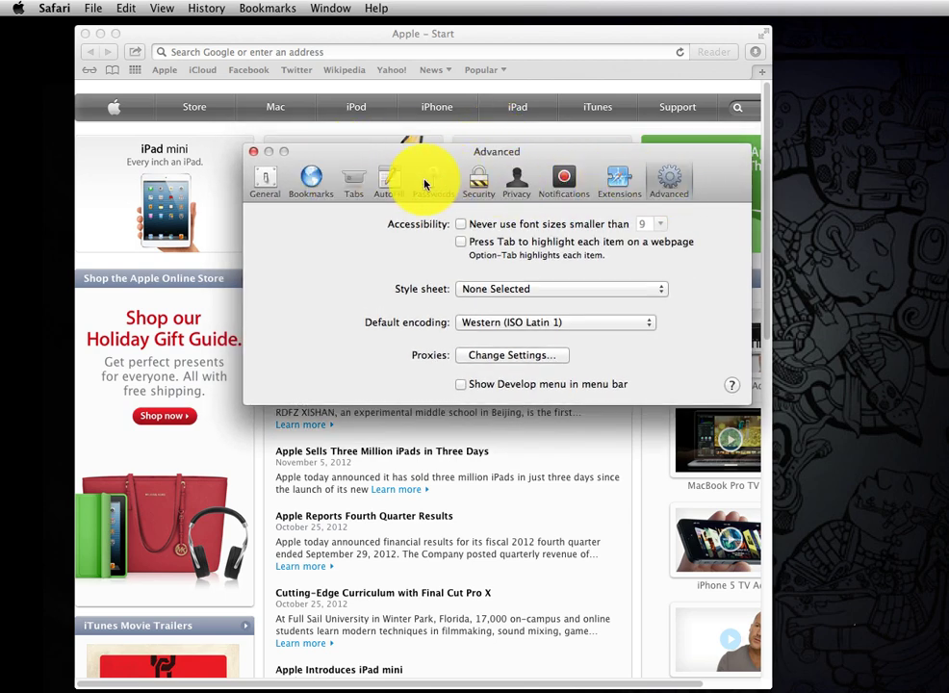
left_click(266, 177)
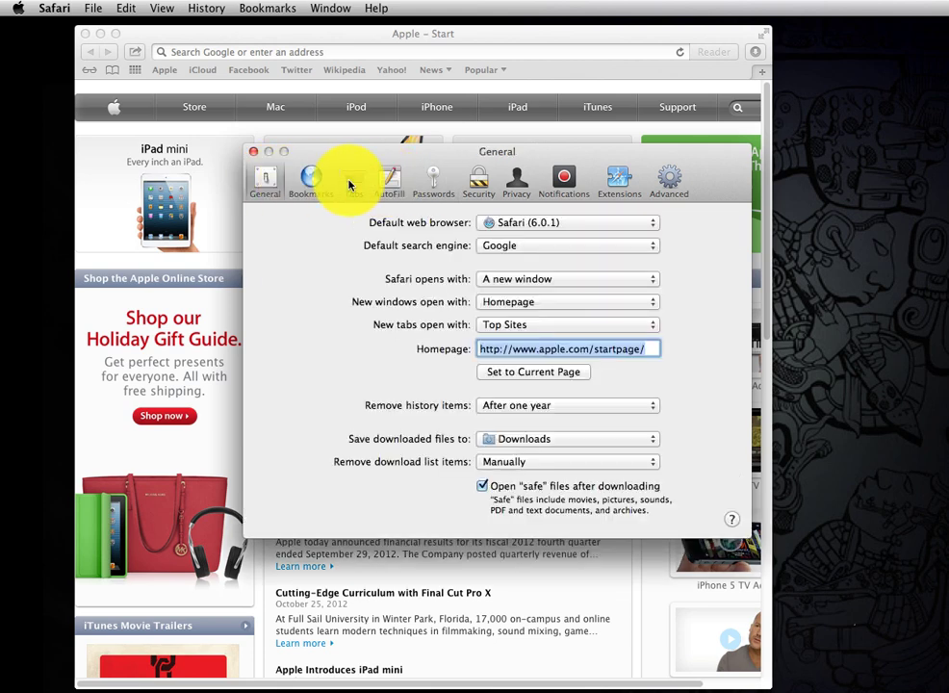
left_click(433, 181)
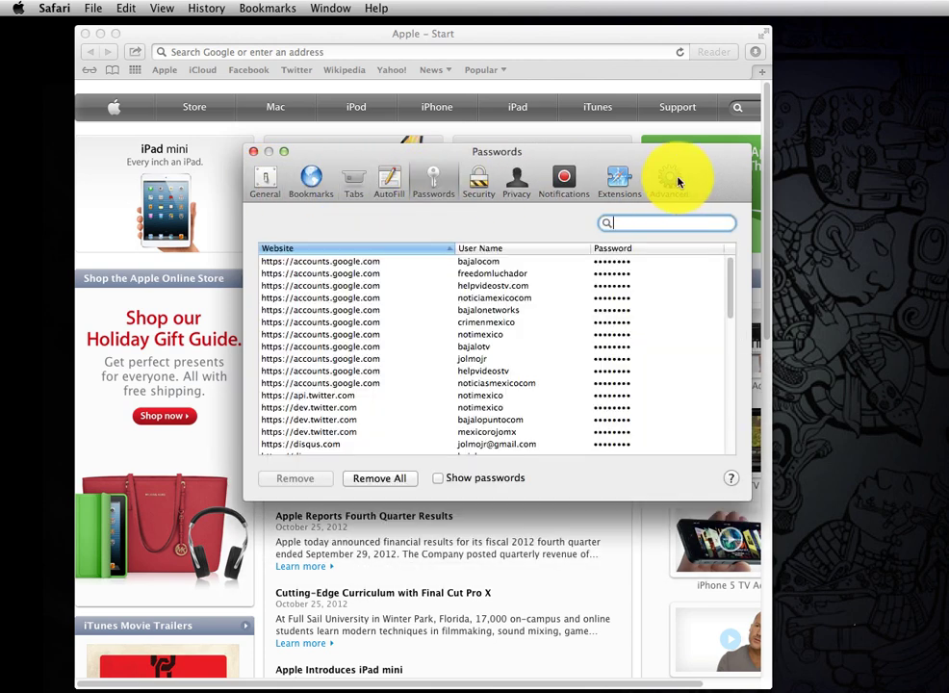
left_click(668, 177)
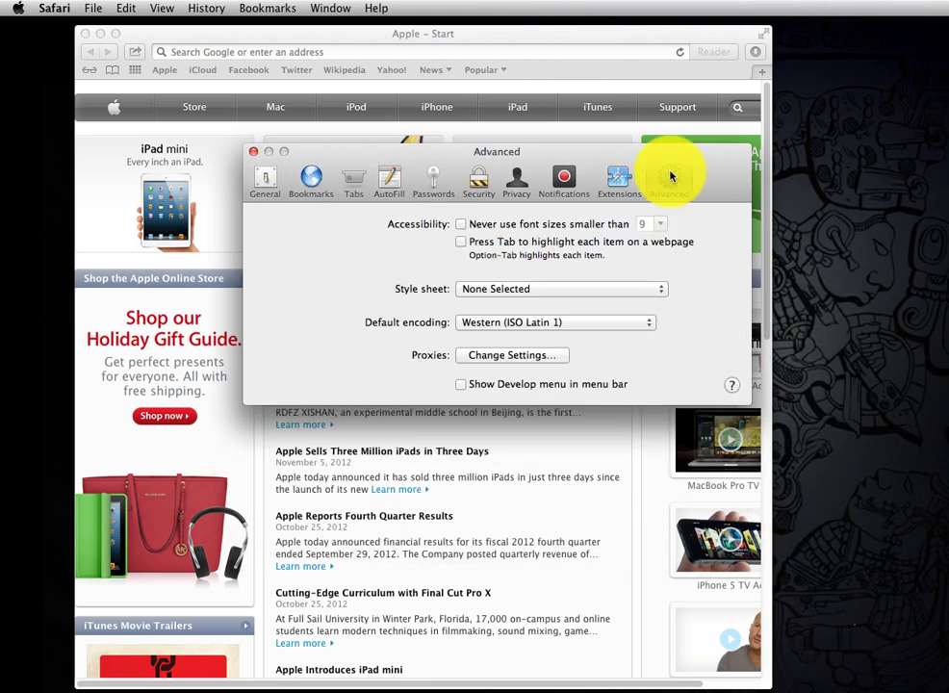
mouse_move(682, 198)
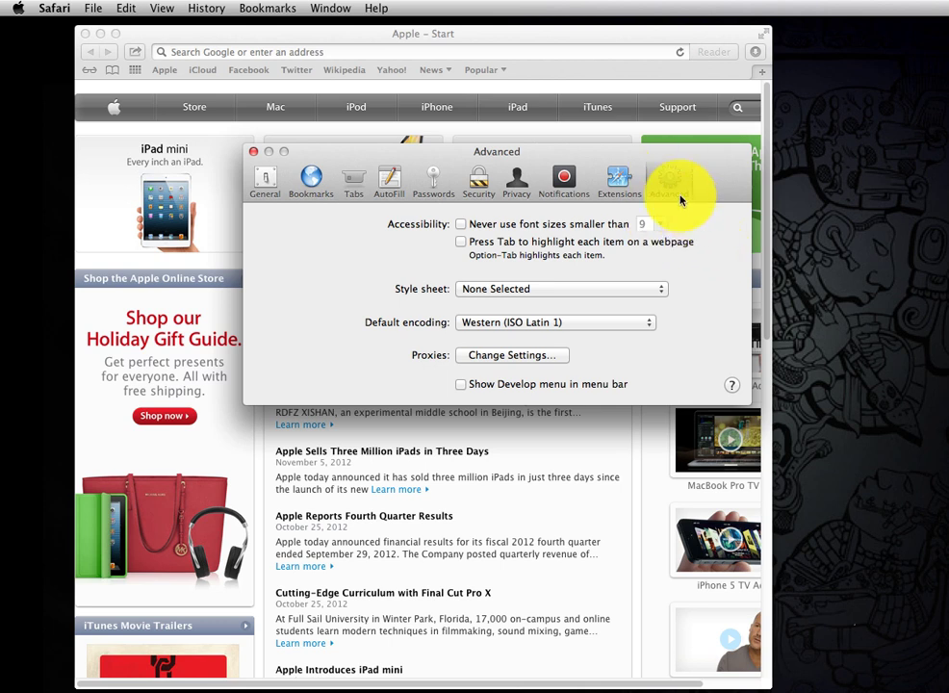
left_click(668, 180)
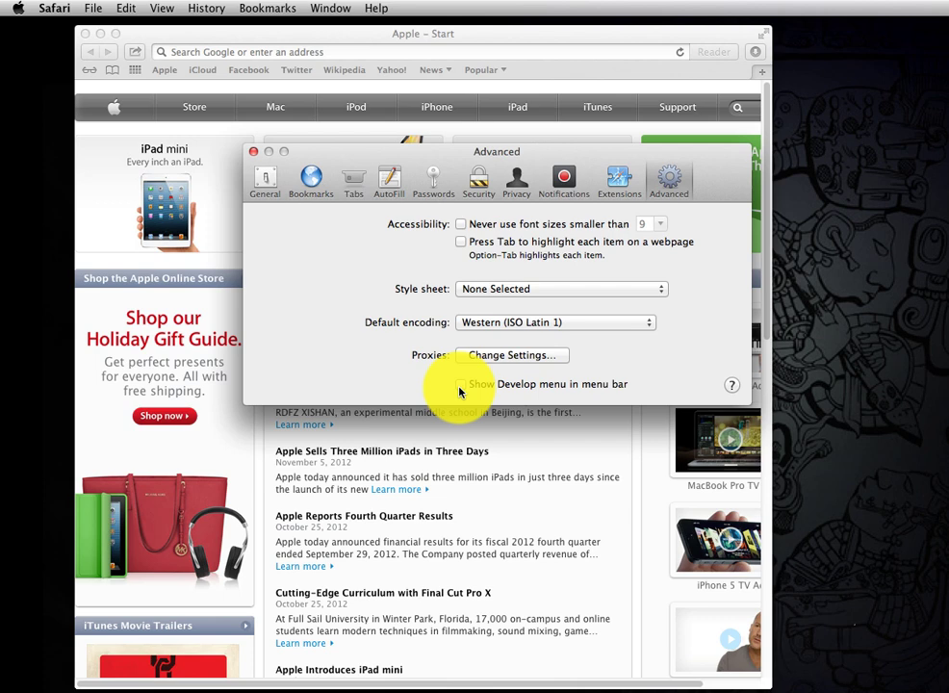
Enable 'Show Develop menu in menu bar' and close the Preferences window.
left_click(462, 385)
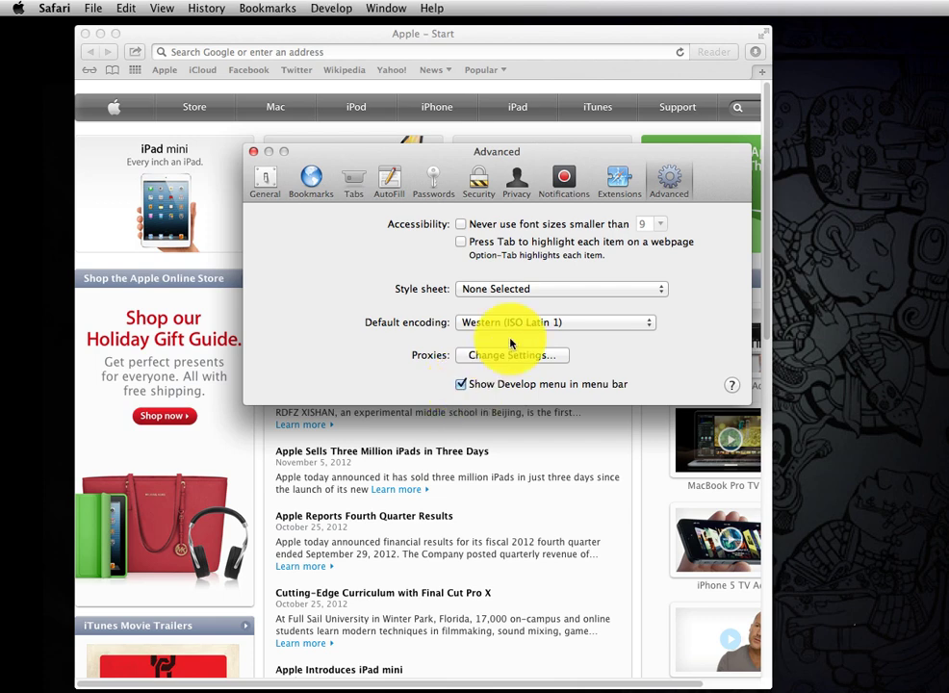
left_click(254, 150)
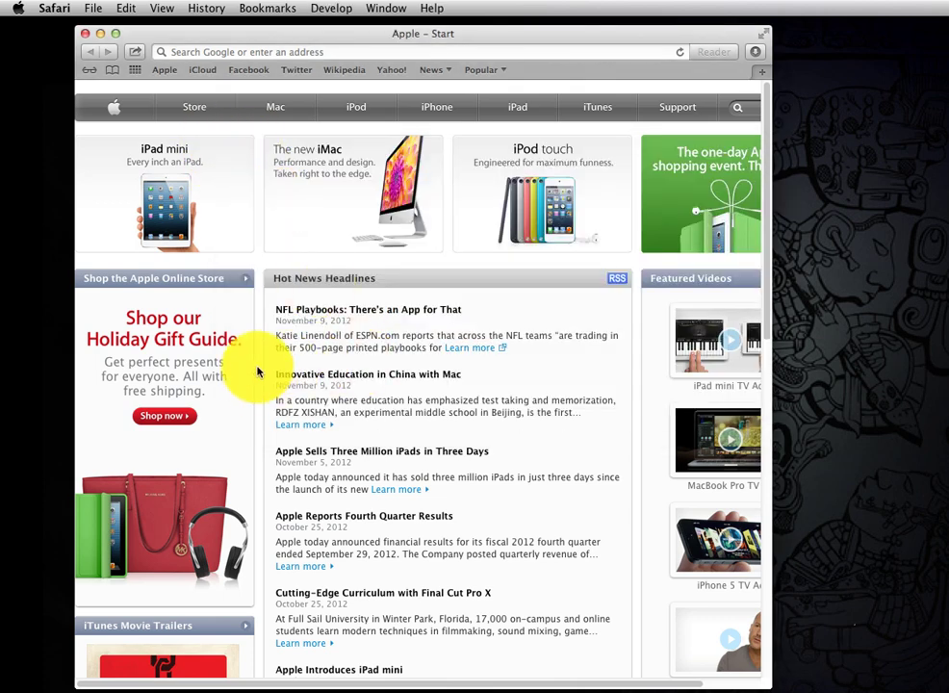
Inspect the Apple start page from its context menu to show the source in Web Inspector.
right_click(260, 374)
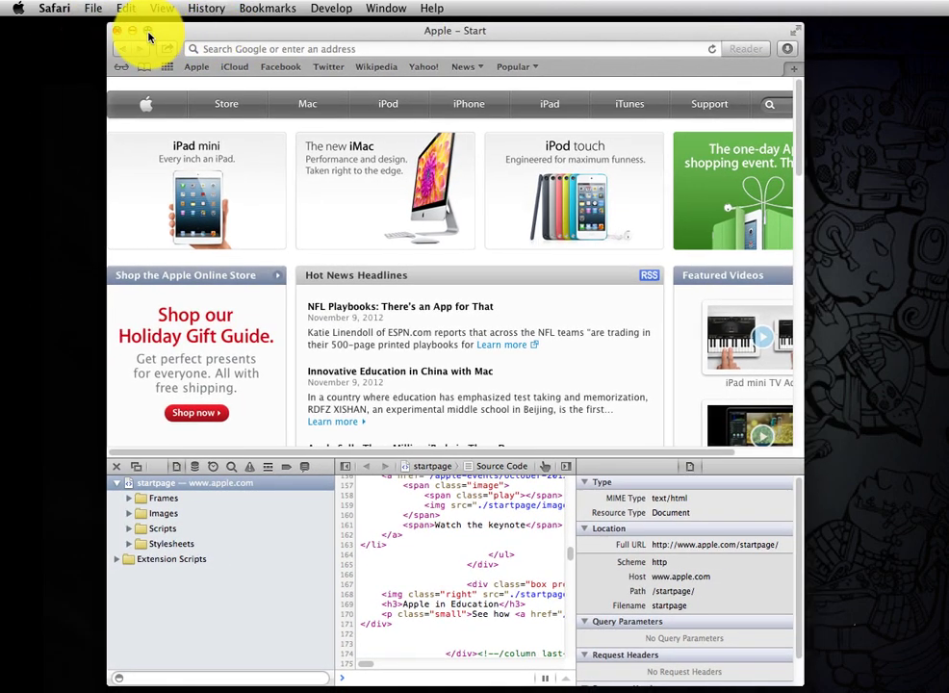
mouse_move(807, 142)
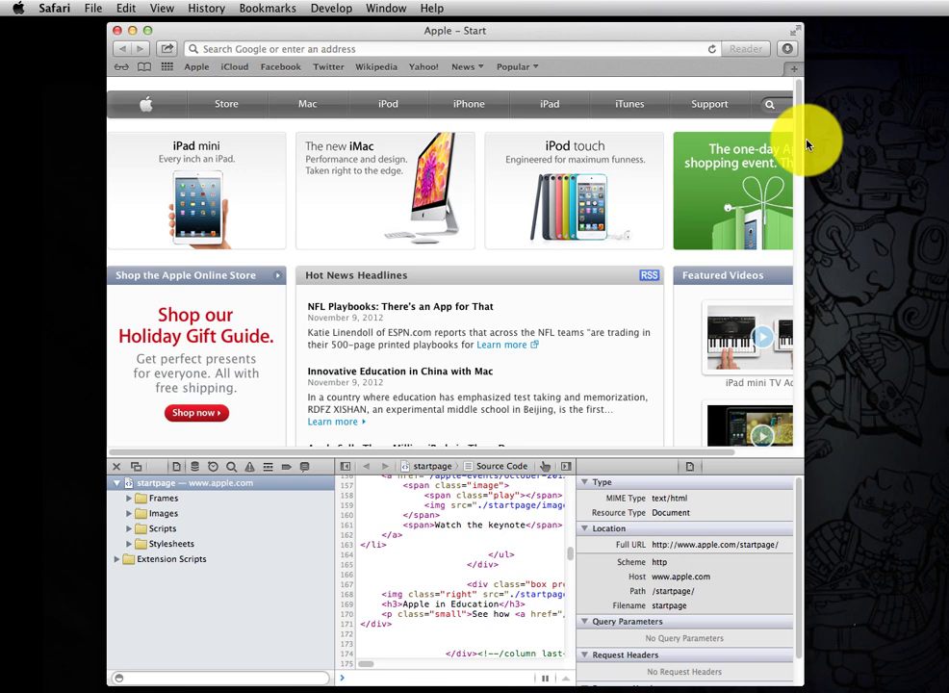